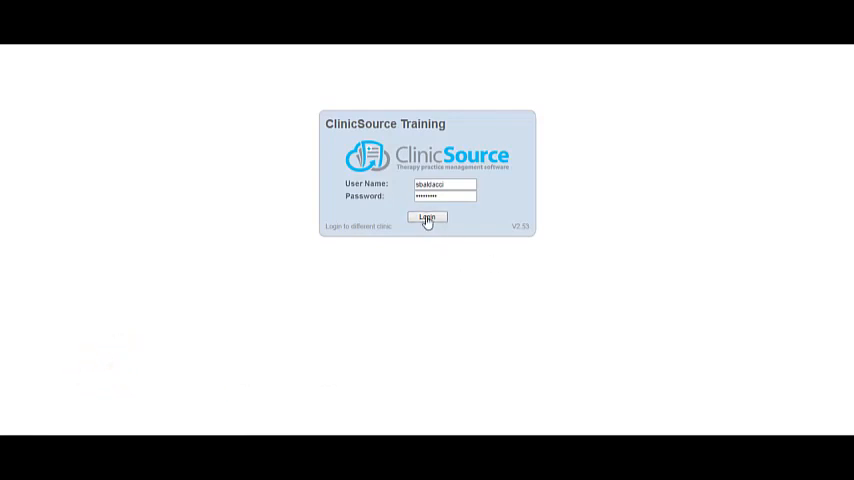
- Log in to the ClinicSource Training clinic to reach the 3/22–3/28/2019 schedule
click(426, 219)
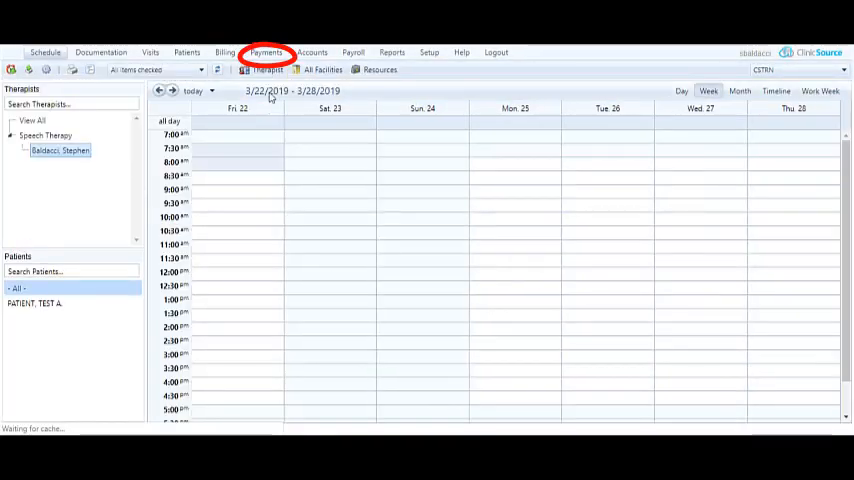
- Go to the Payments page listing payments from 2/1/2019 to 3/22/2019
click(265, 51)
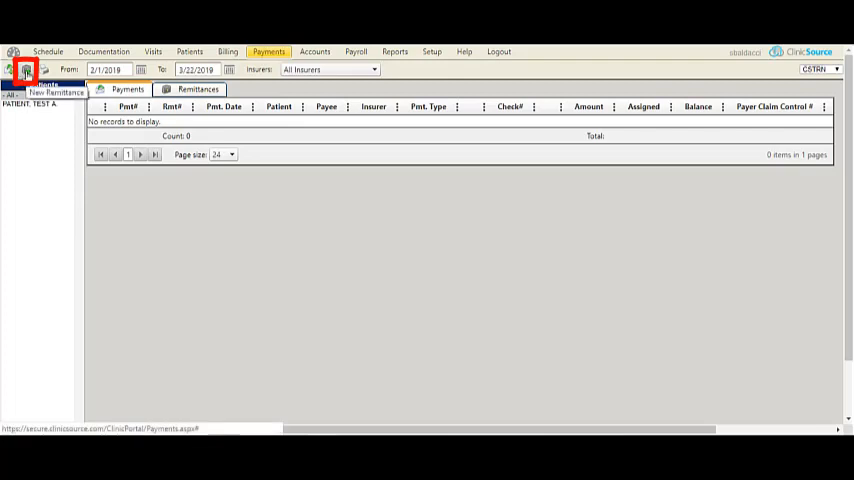
- Create a new United HealthCare remittance showing Test A's $100 treatment charge
click(26, 71)
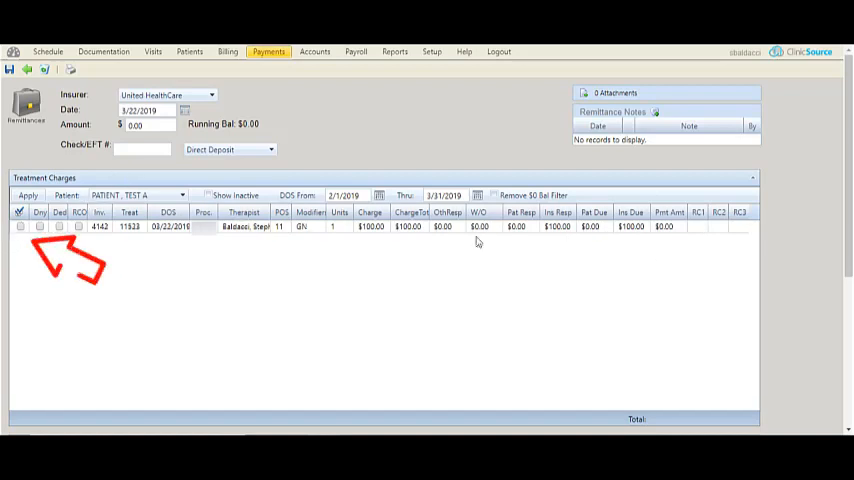
- Mark Test A's $100 charge settled with reason codes CO and 45, then apply it
click(20, 226)
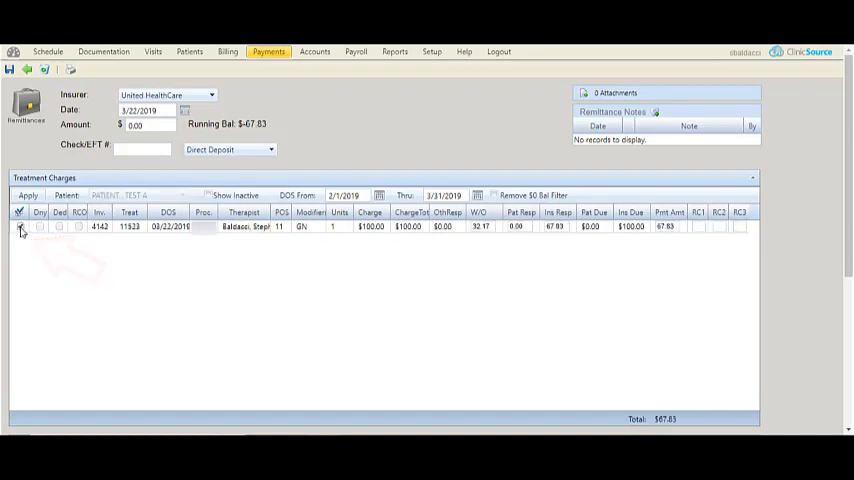
click(19, 226)
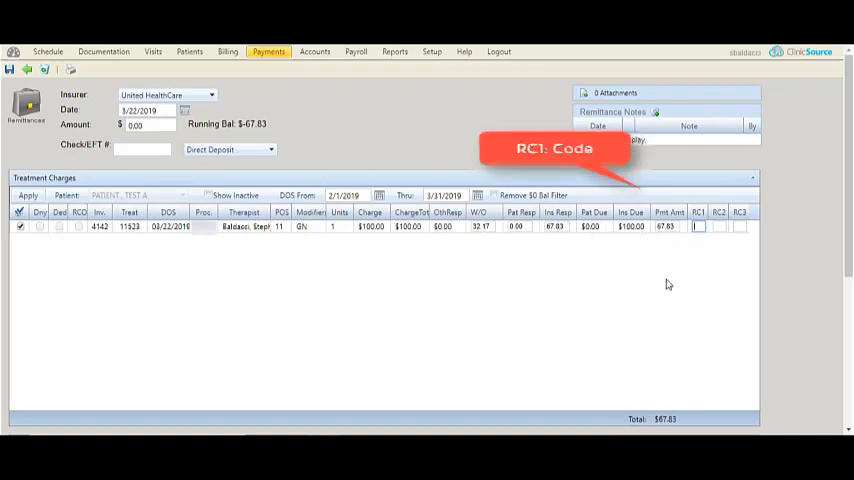
text(CO)
click(719, 226)
text(45)
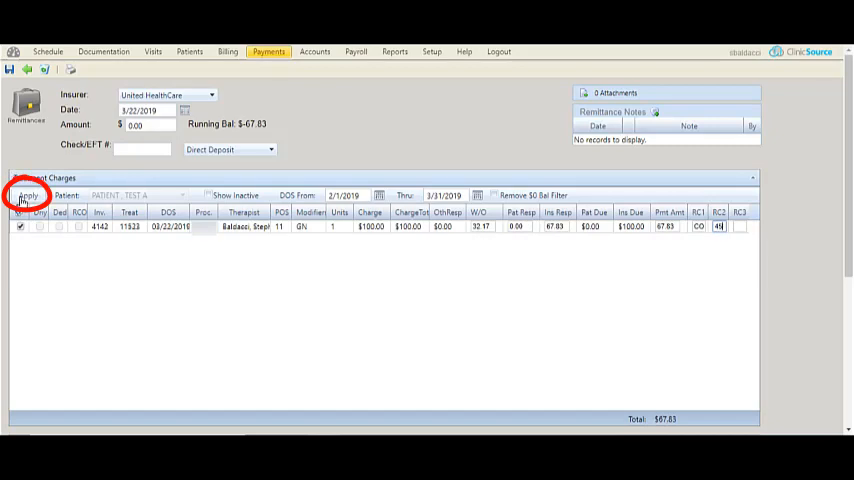
click(28, 195)
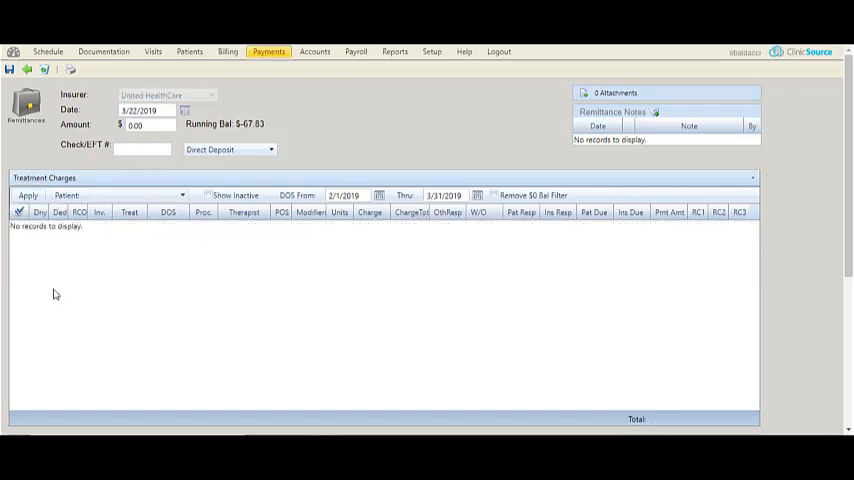